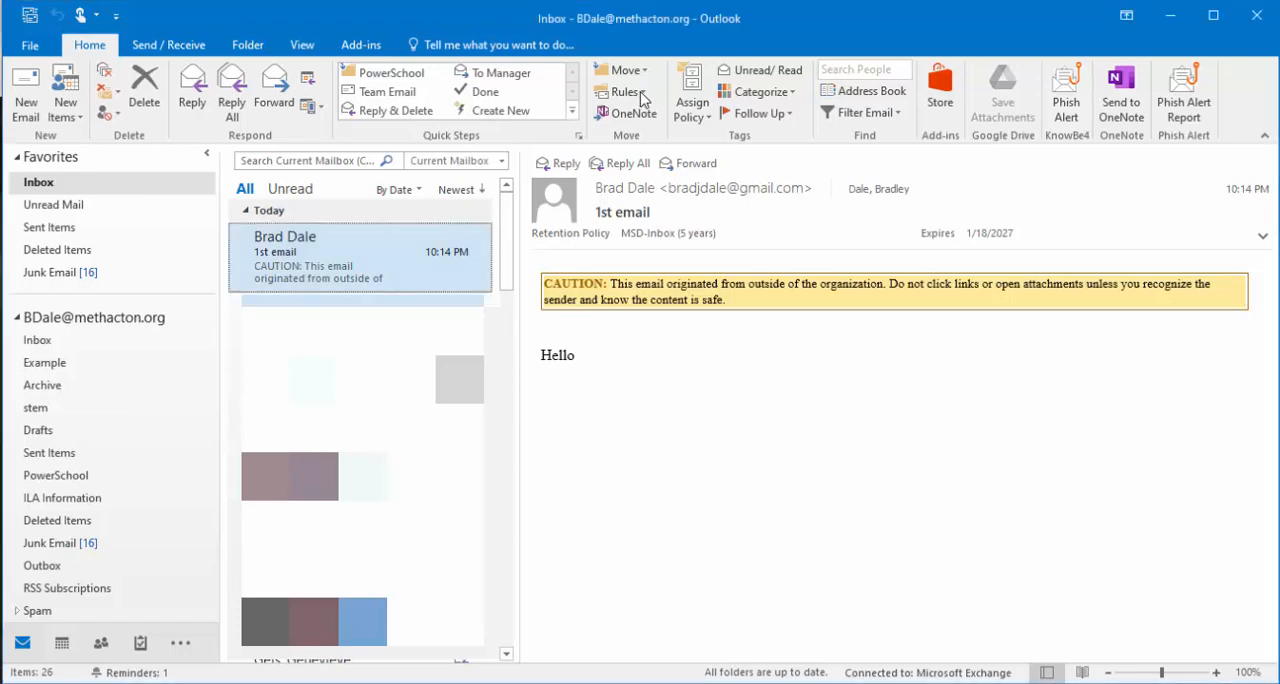
{"action": "left_click", "coordinate": [624, 92]}
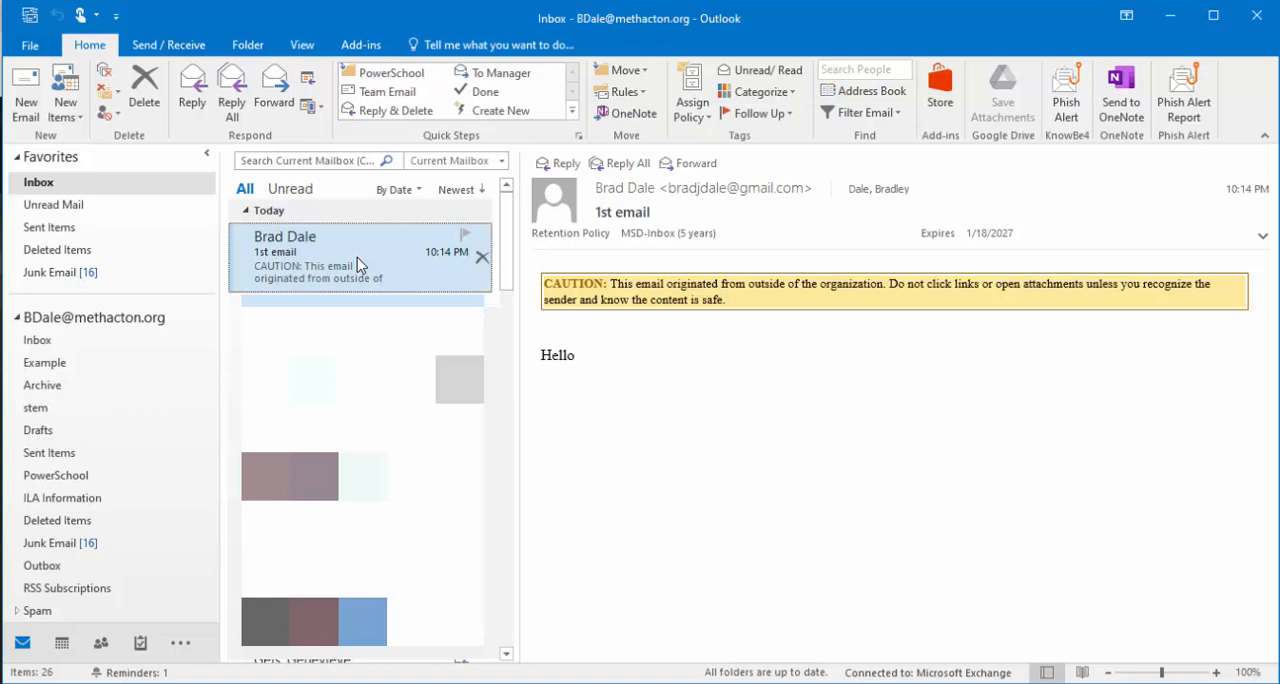
{"action": "double_click", "coordinate": [360, 250]}
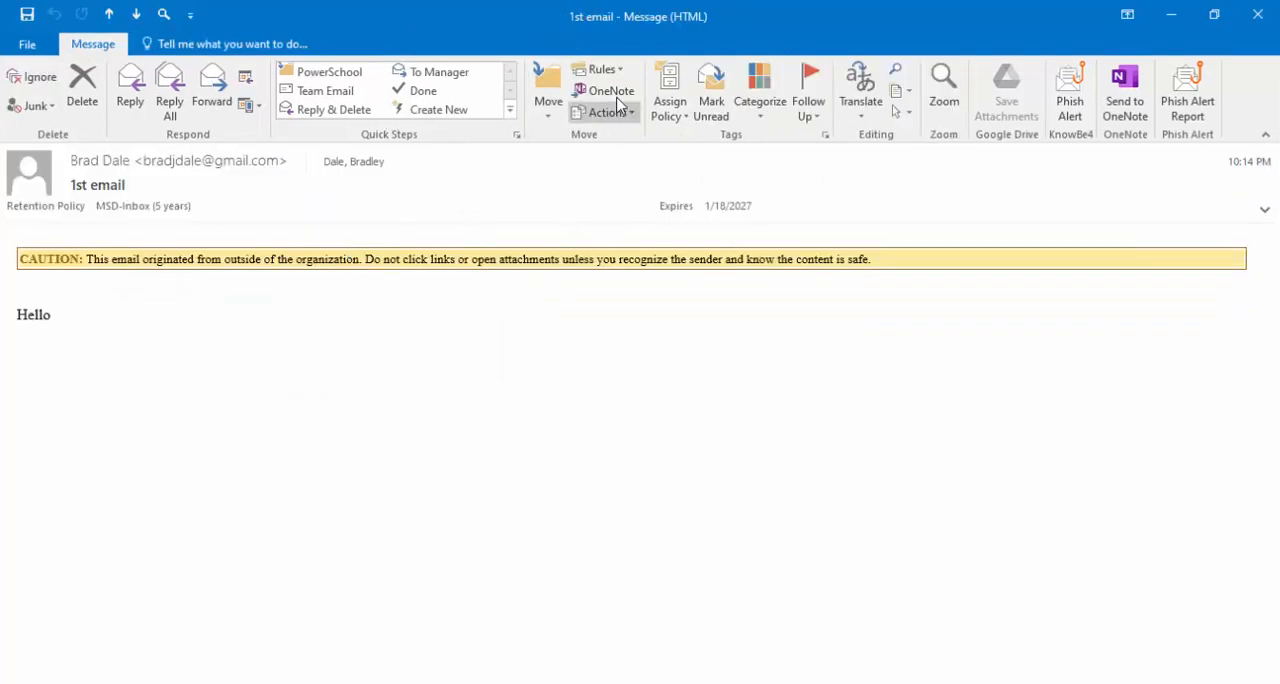
{"action": "left_click", "coordinate": [600, 68]}
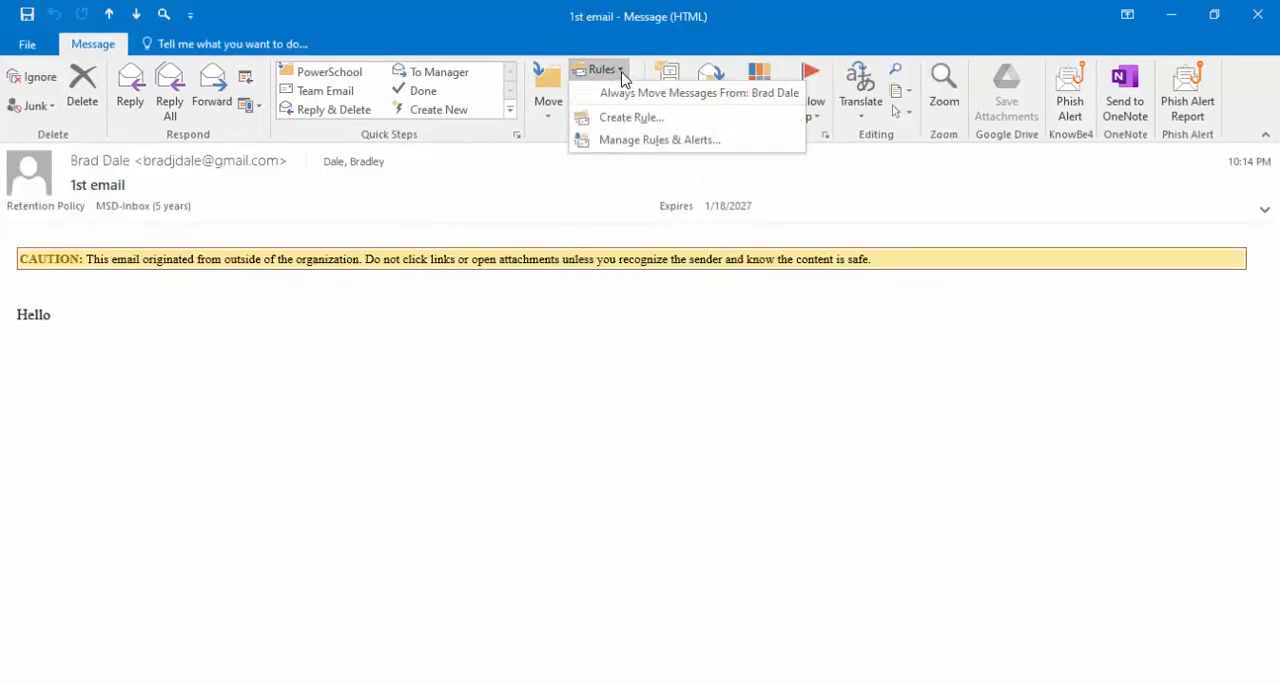
{"action": "left_click", "coordinate": [632, 116]}
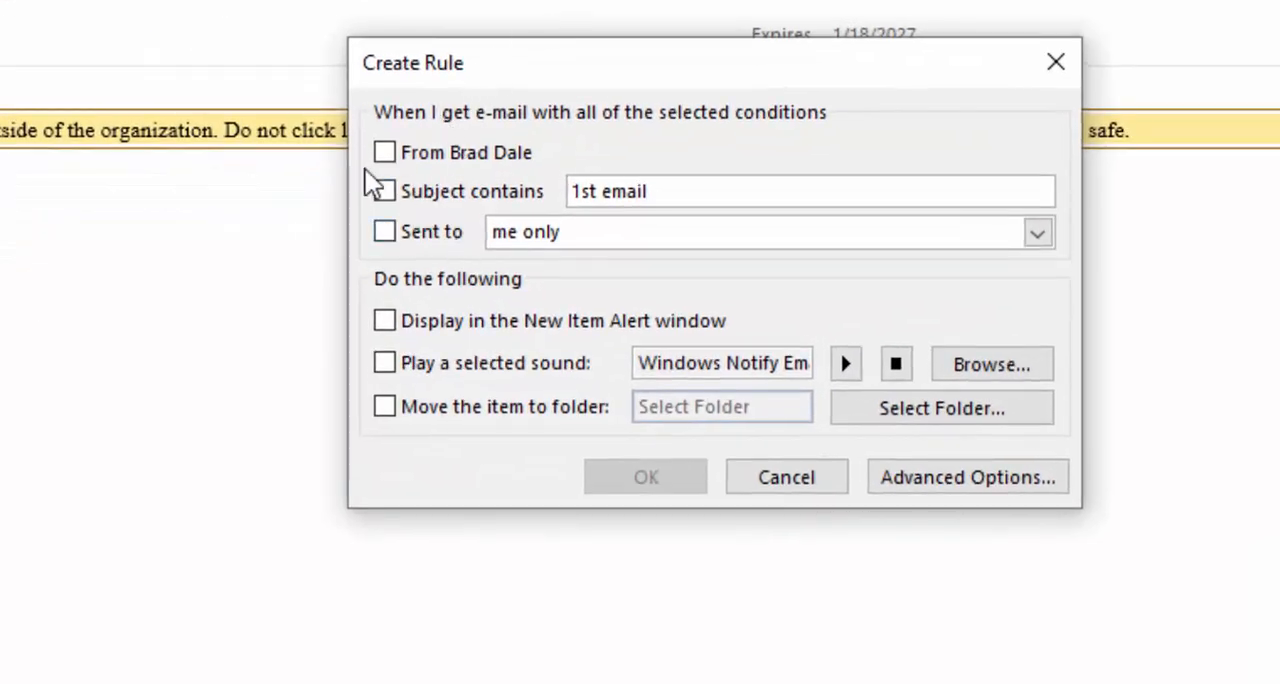
{"action": "left_click", "coordinate": [384, 152]}
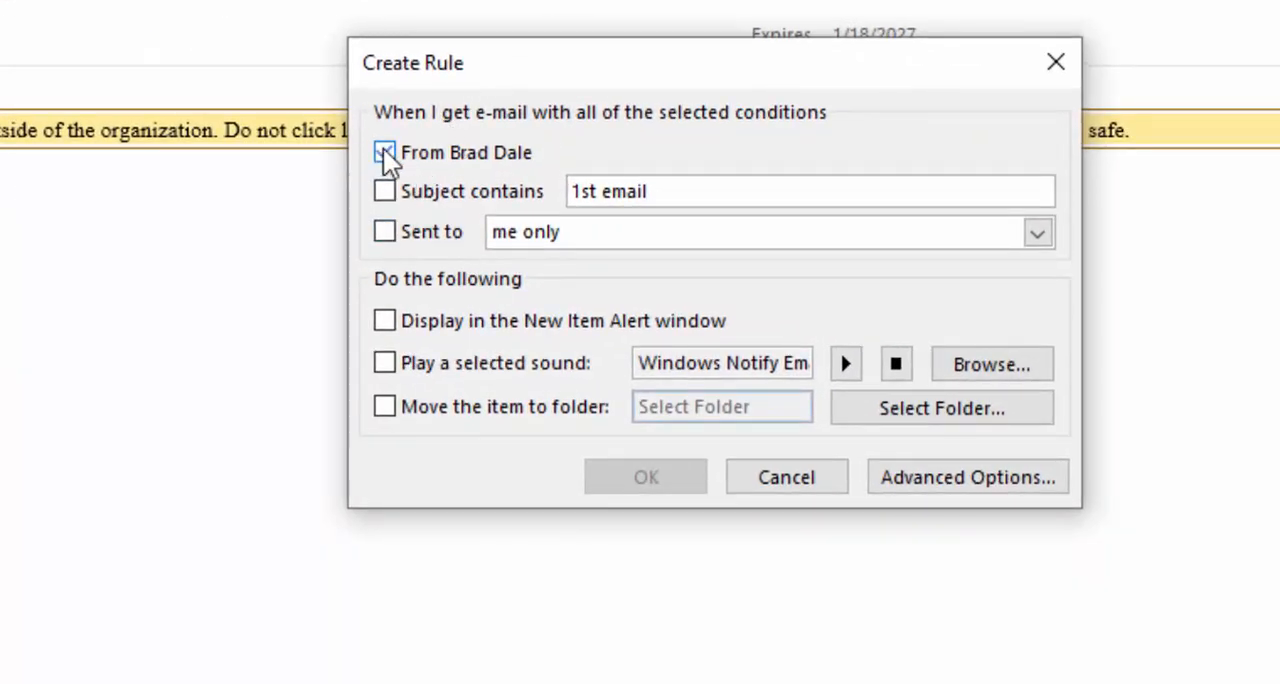
{"action": "left_click", "coordinate": [384, 152]}
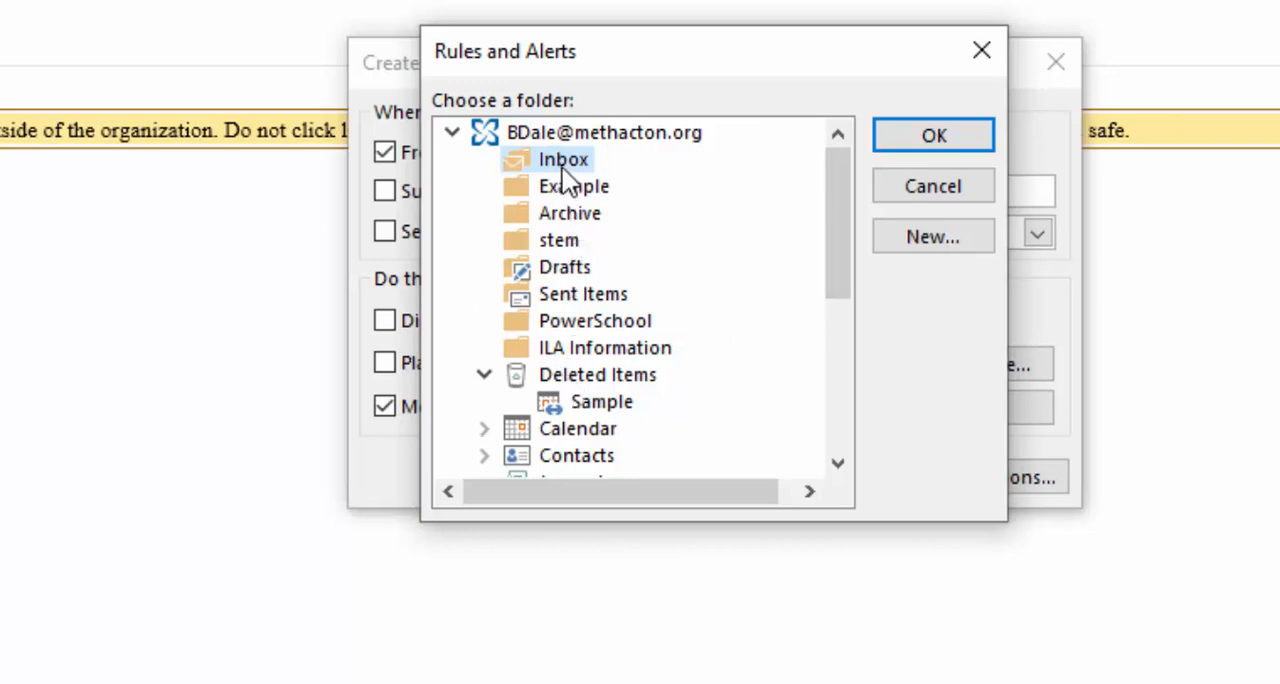
{"action": "mouse_move", "coordinate": [570, 190]}
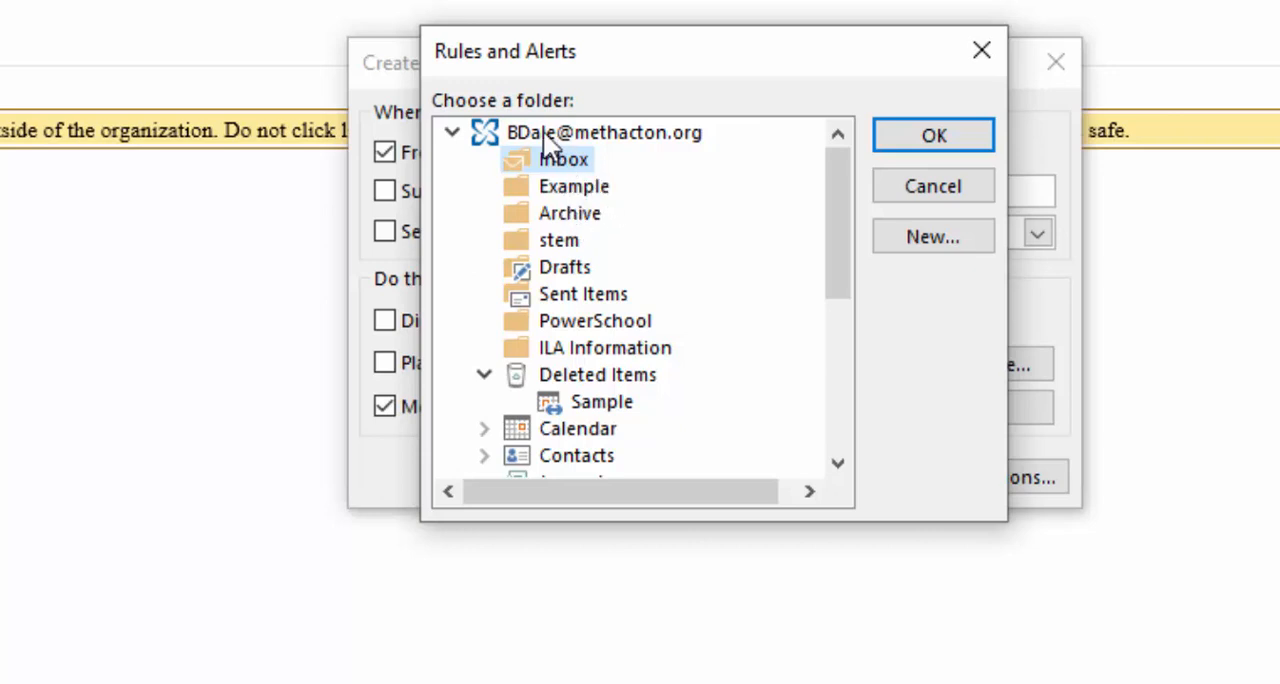
Create a 'Brad' folder under the mailbox root and set it as the rule's destination.
{"action": "left_click", "coordinate": [602, 132]}
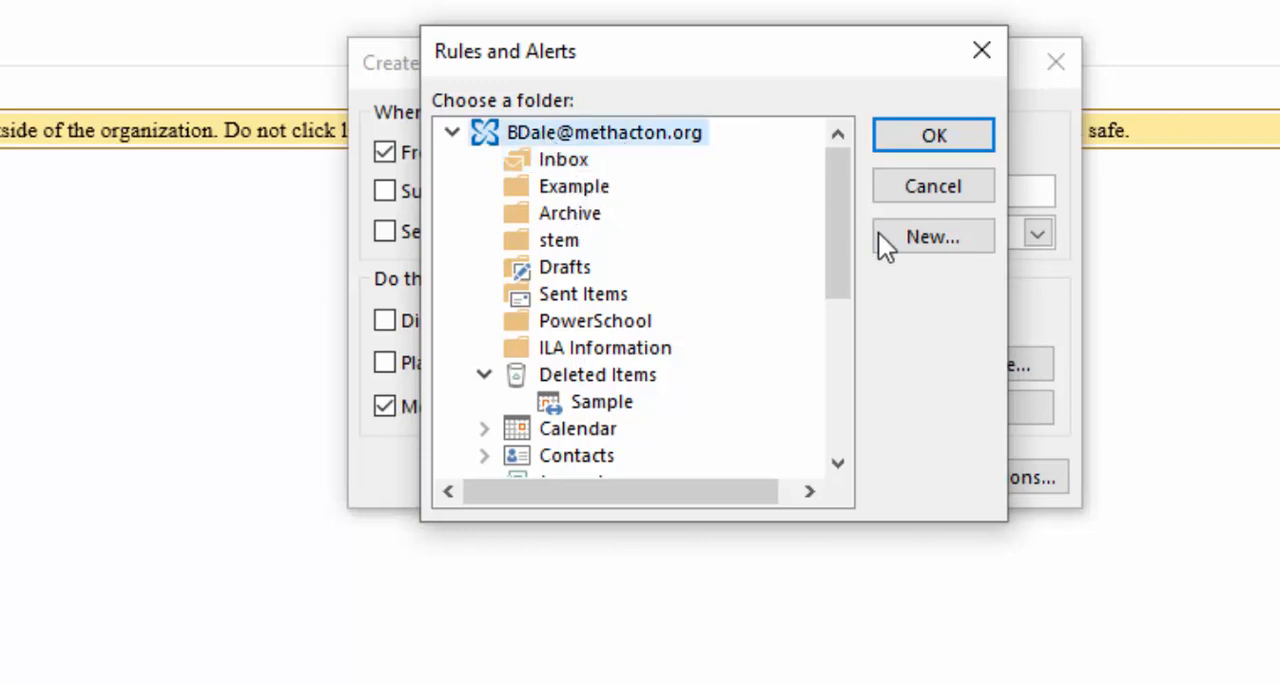
{"action": "left_click", "coordinate": [932, 238]}
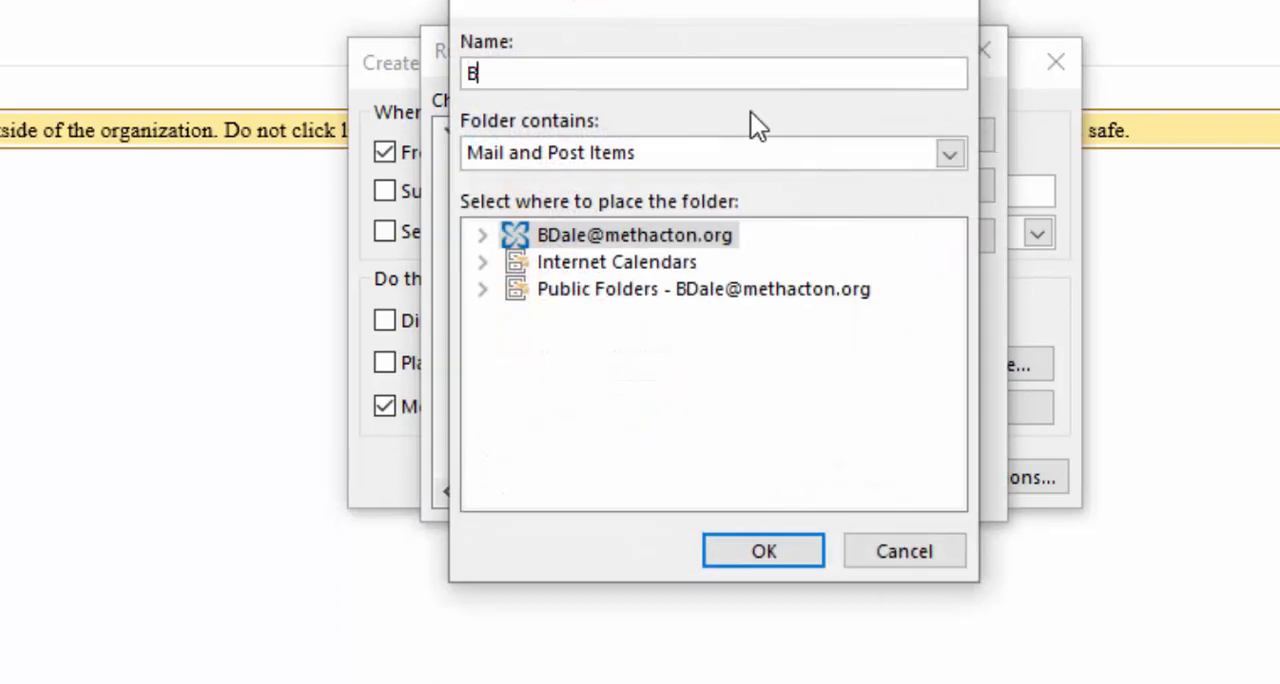
{"action": "type", "text": "rad"}
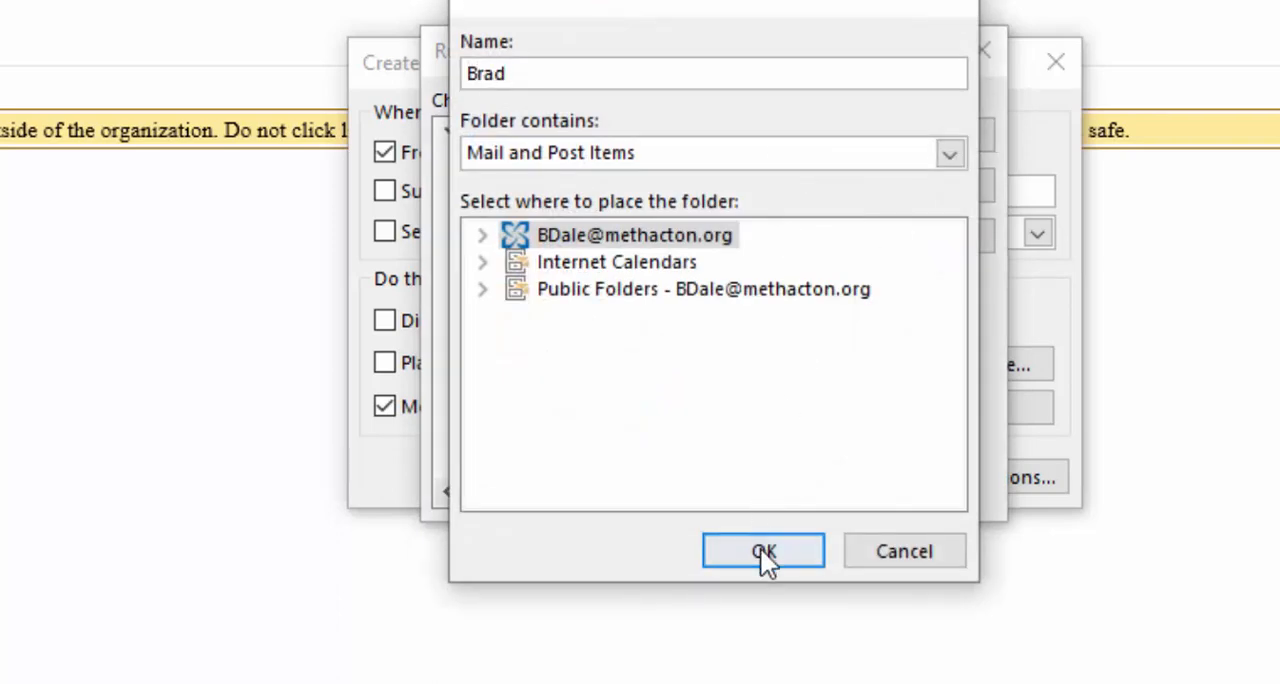
{"action": "left_click", "coordinate": [762, 552]}
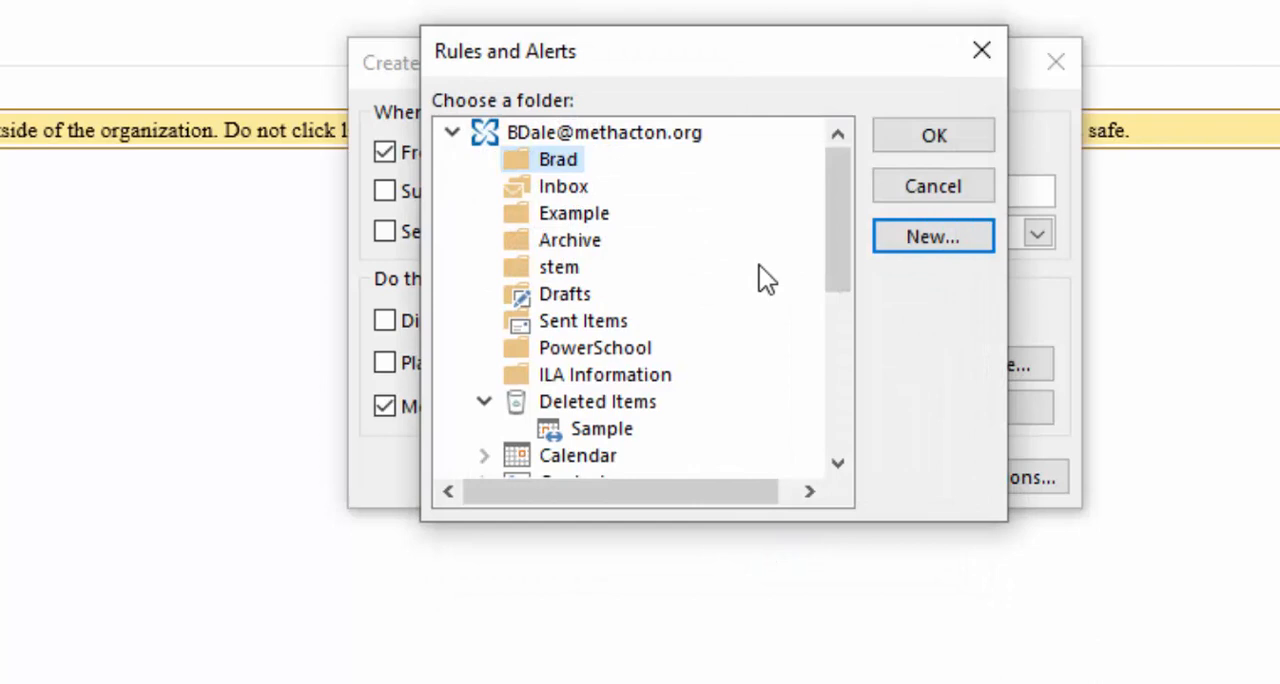
{"action": "left_click", "coordinate": [932, 186]}
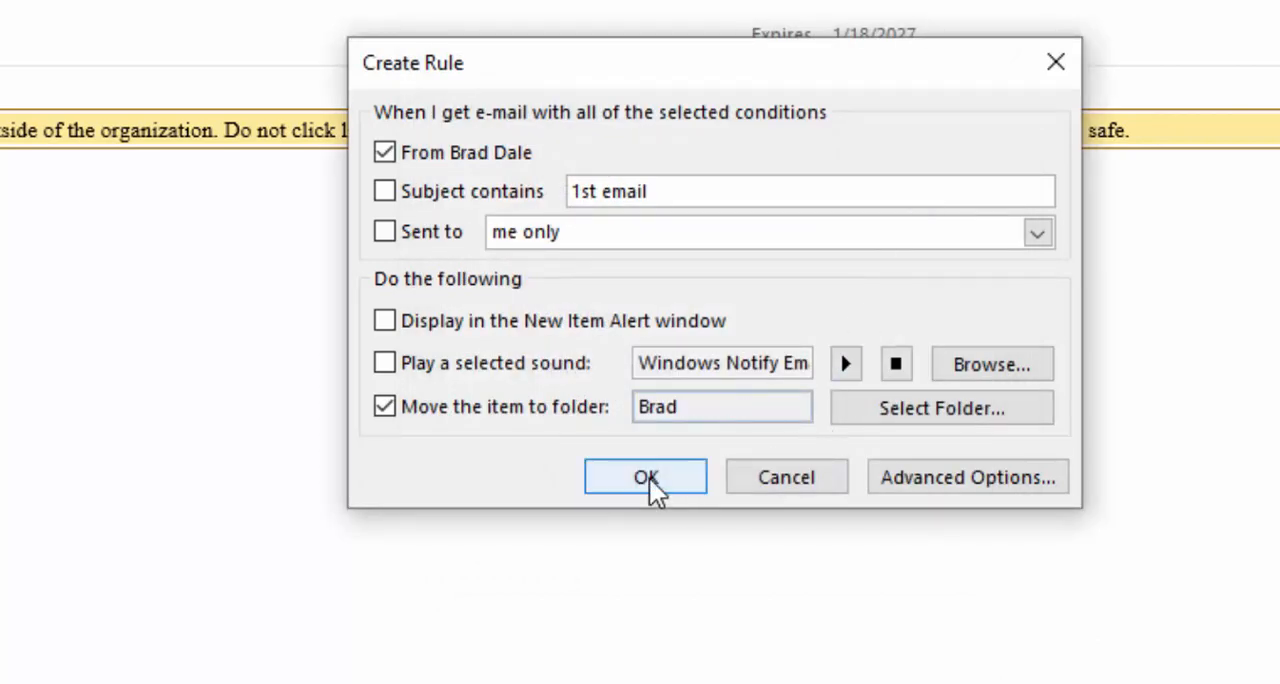
Save the rule and run it now on messages already in the current folder.
{"action": "left_click", "coordinate": [644, 476]}
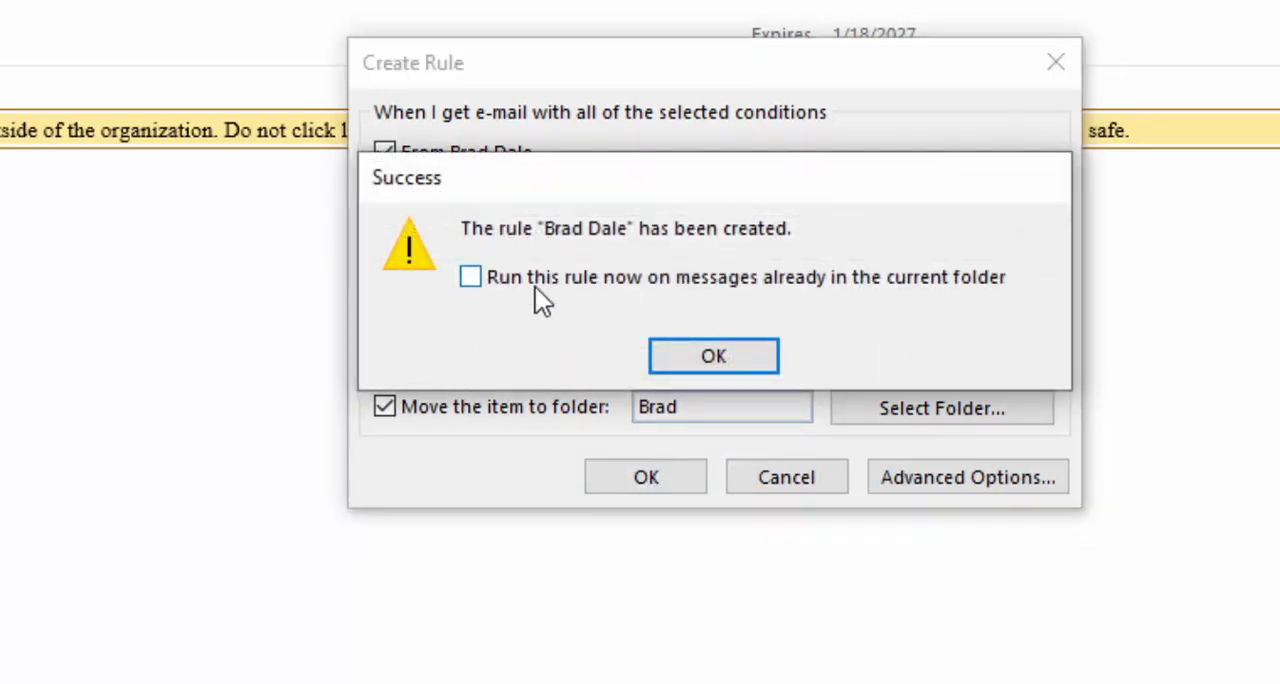
{"action": "mouse_move", "coordinate": [518, 344]}
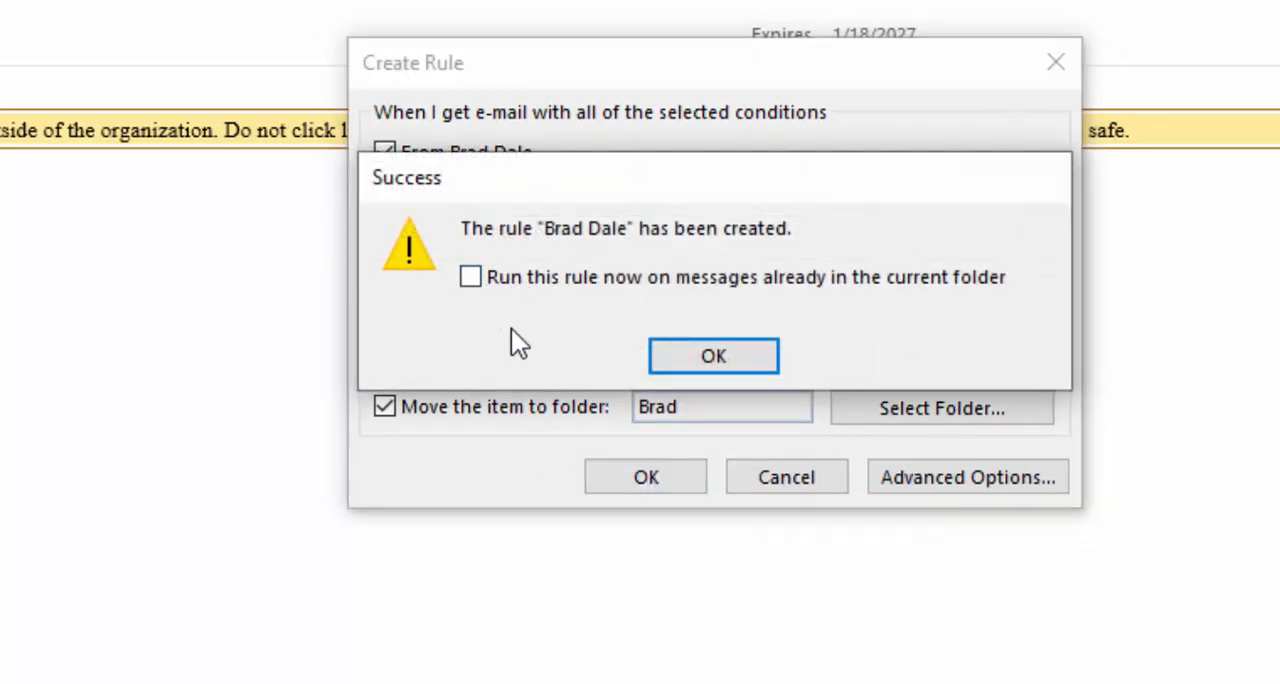
{"action": "left_click", "coordinate": [470, 276]}
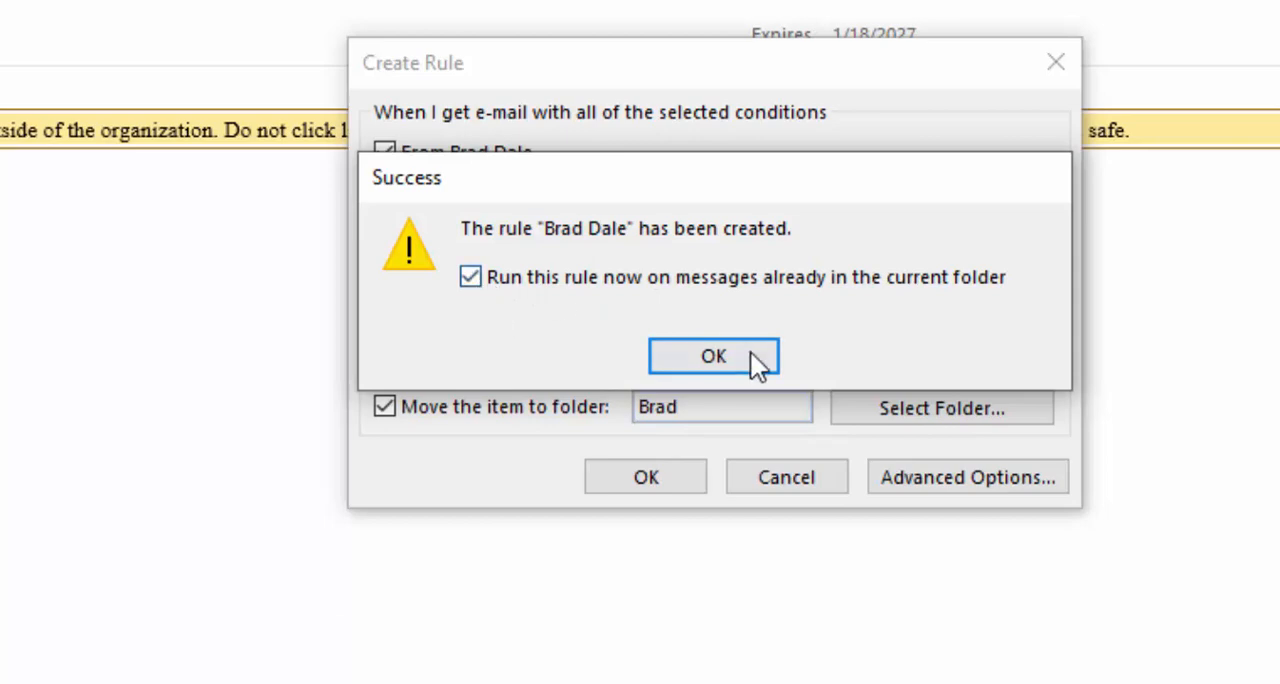
{"action": "left_click", "coordinate": [712, 356]}
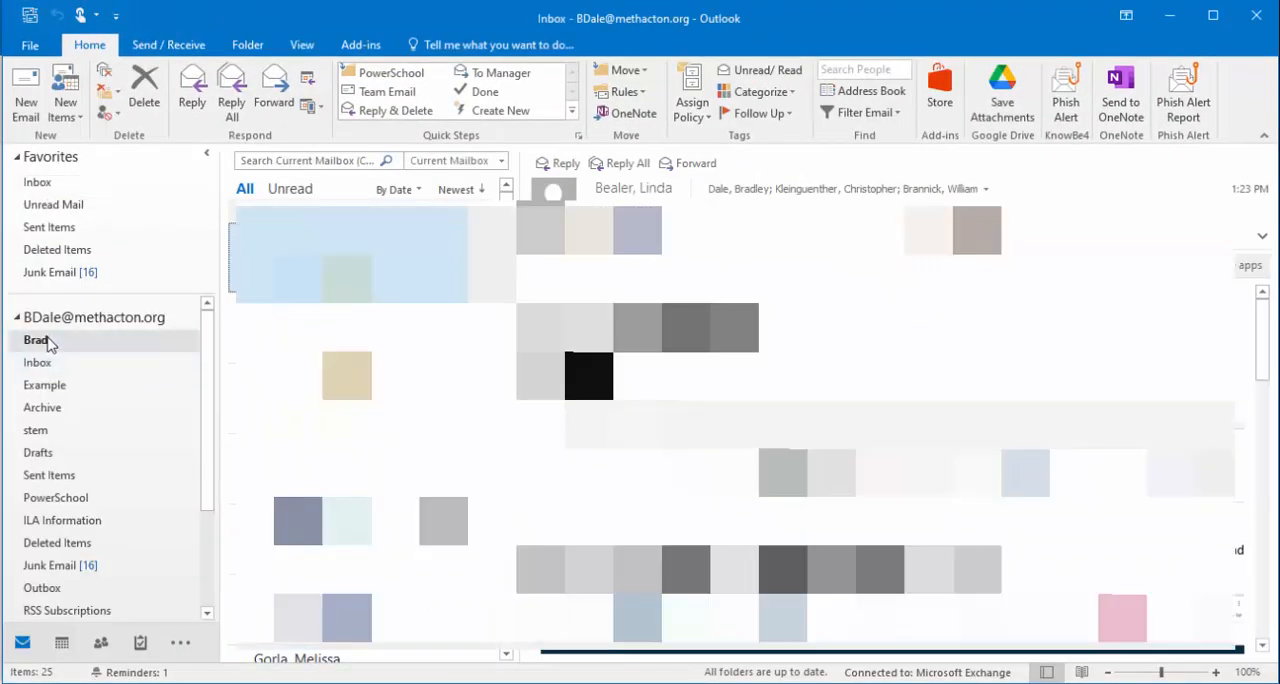
View the Brad folder to confirm it holds the '1st email'.
{"action": "left_click", "coordinate": [36, 340]}
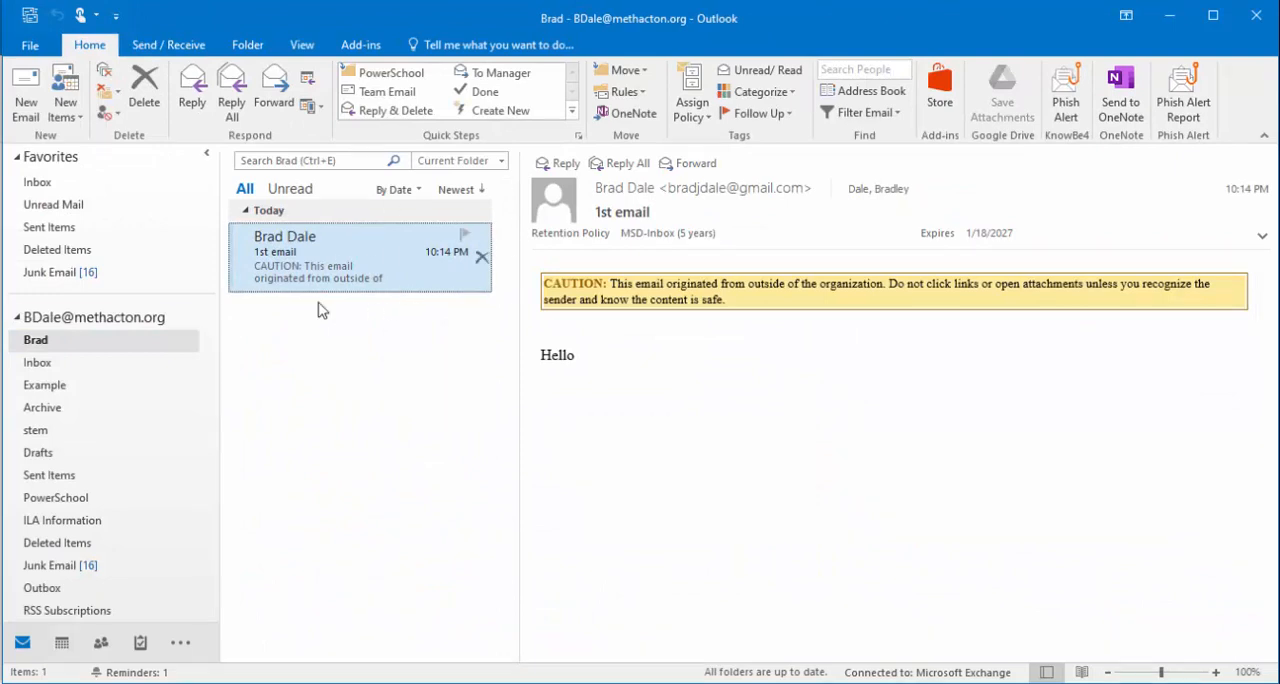
{"action": "mouse_move", "coordinate": [344, 324]}
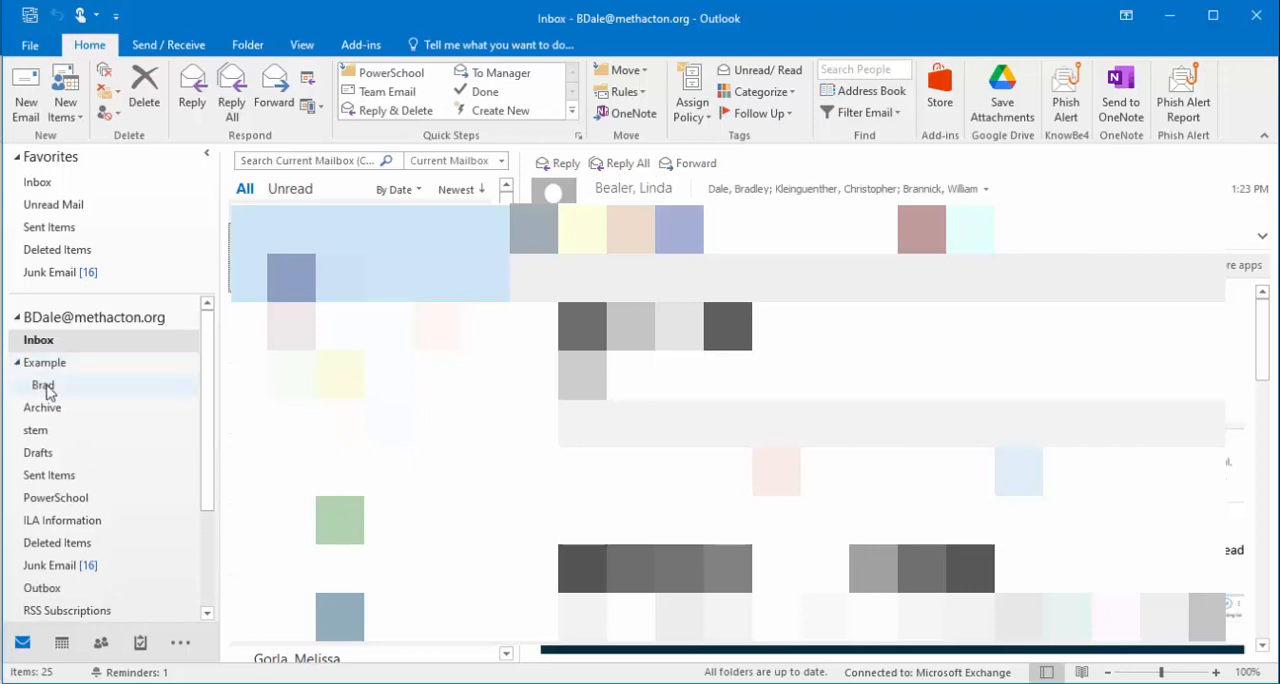
{"action": "mouse_move", "coordinate": [50, 396]}
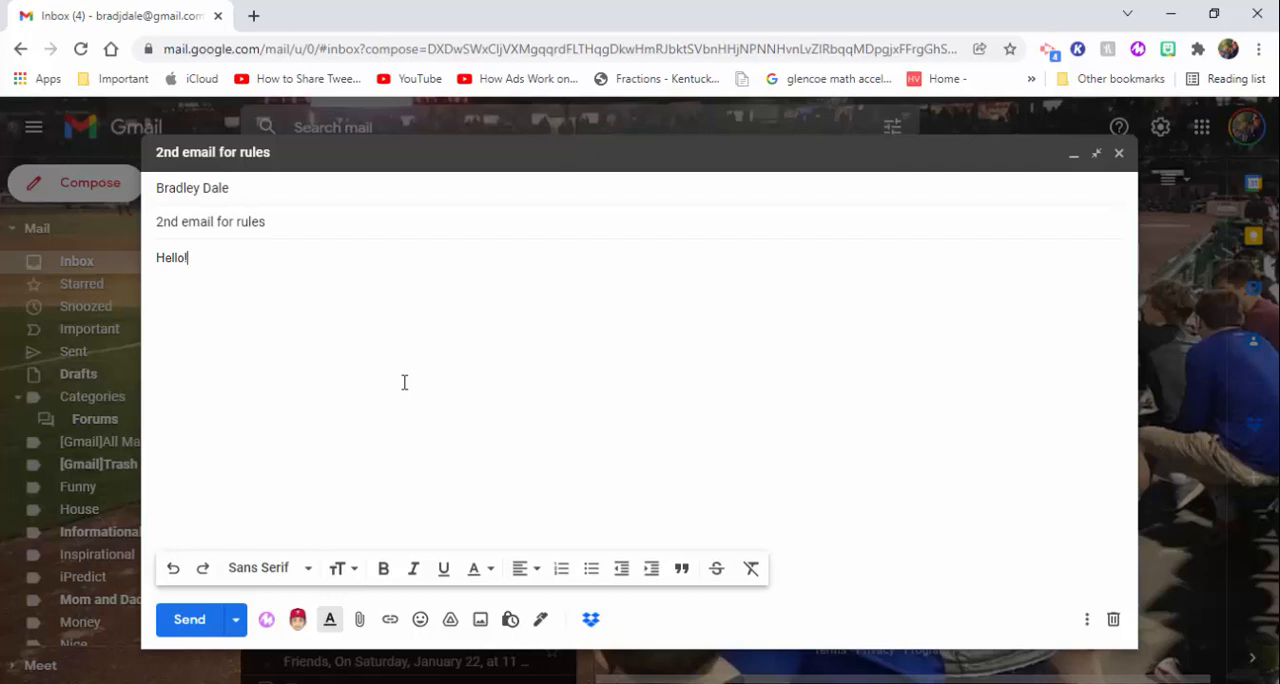
{"action": "mouse_move", "coordinate": [316, 516]}
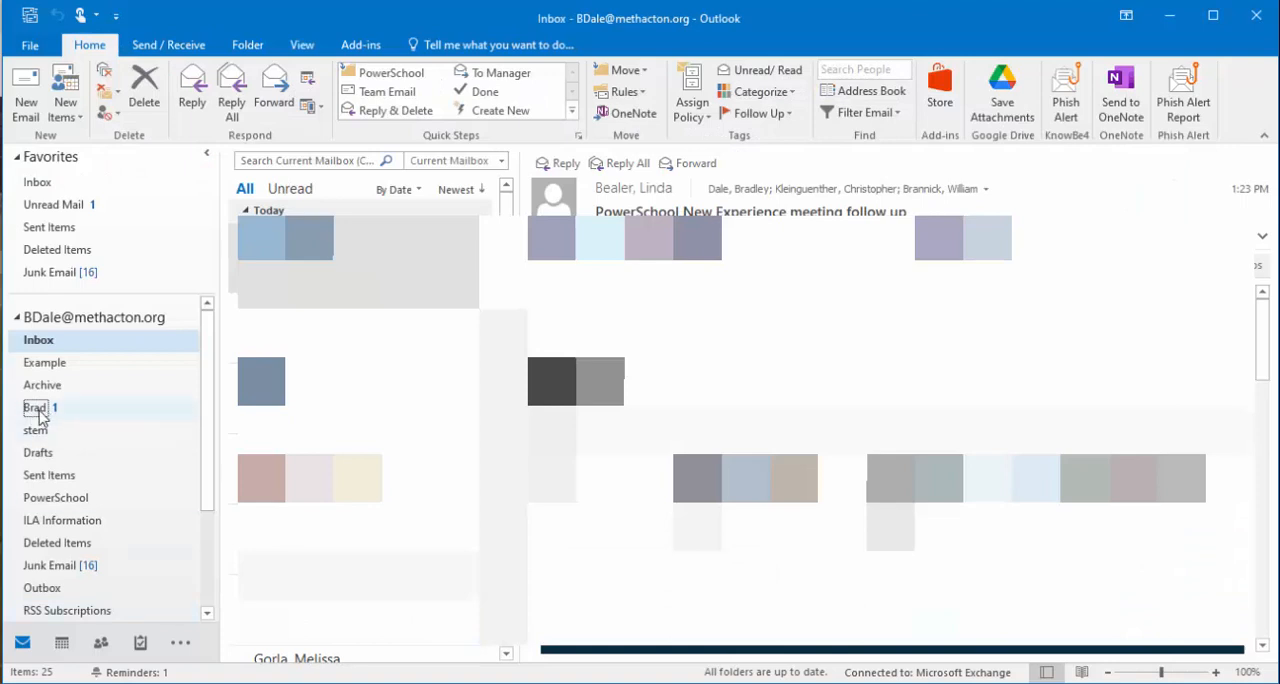
Open the '2nd email for rules' from the Brad folder in its own window.
{"action": "left_click", "coordinate": [36, 408]}
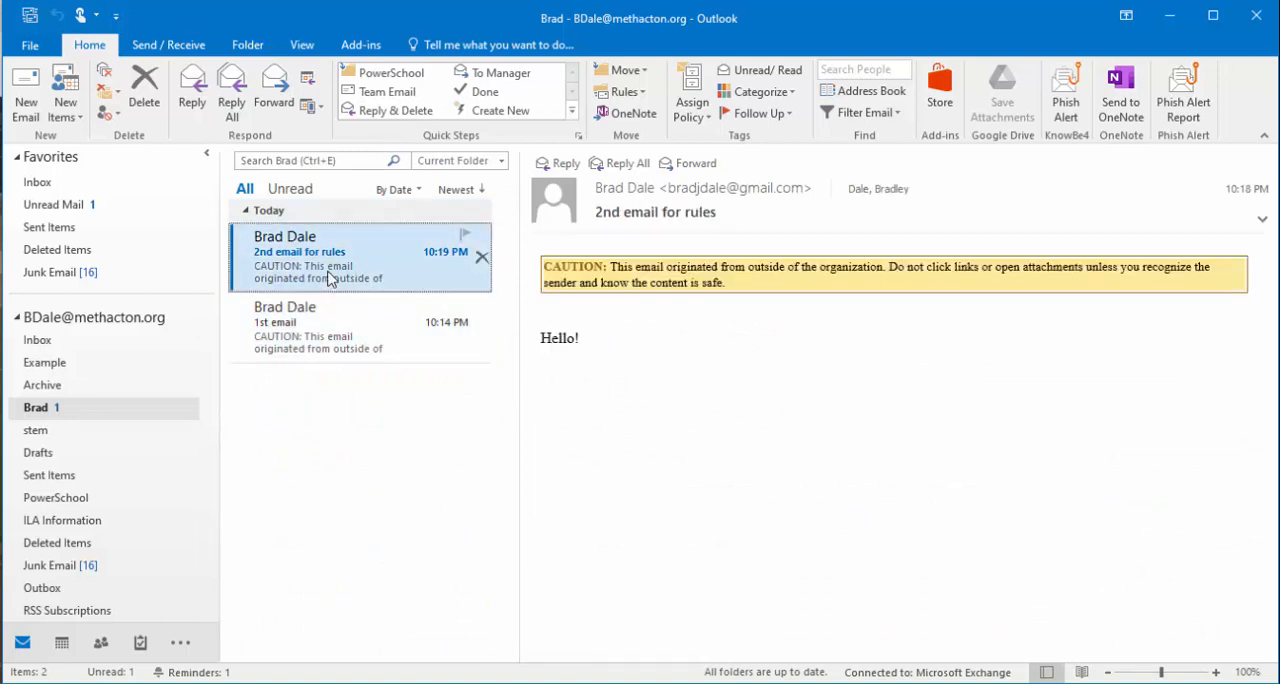
{"action": "double_click", "coordinate": [300, 252]}
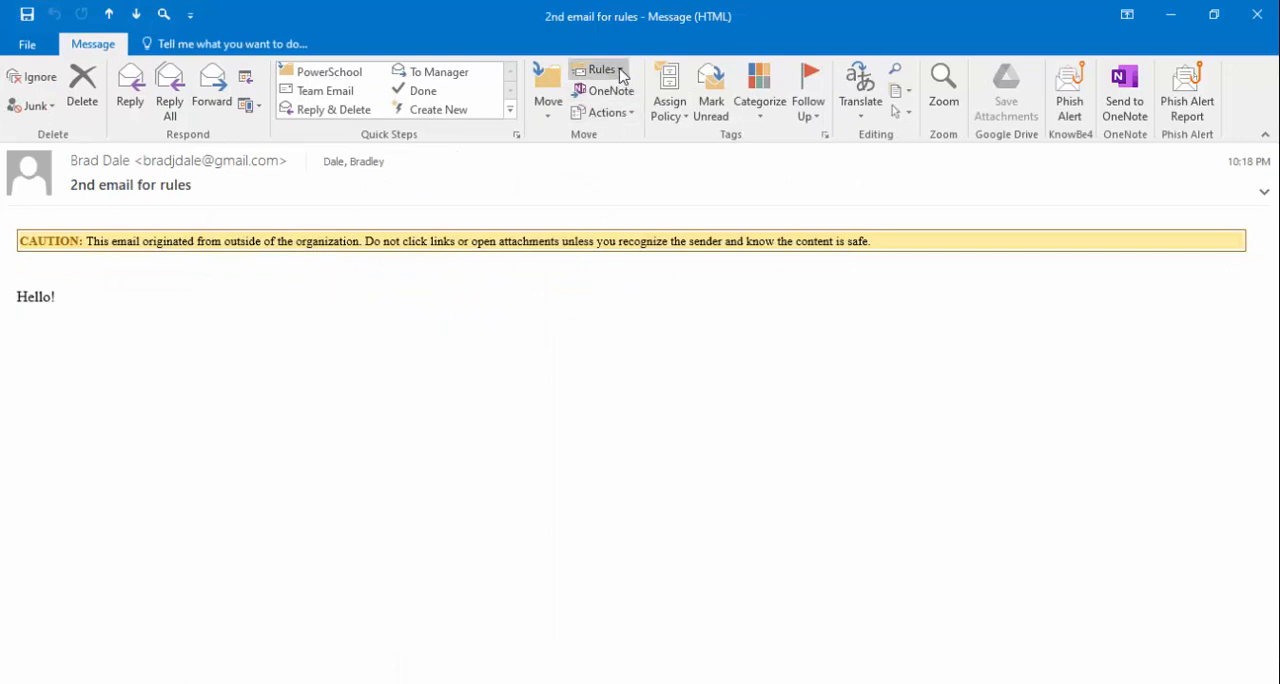
{"action": "mouse_move", "coordinate": [624, 144]}
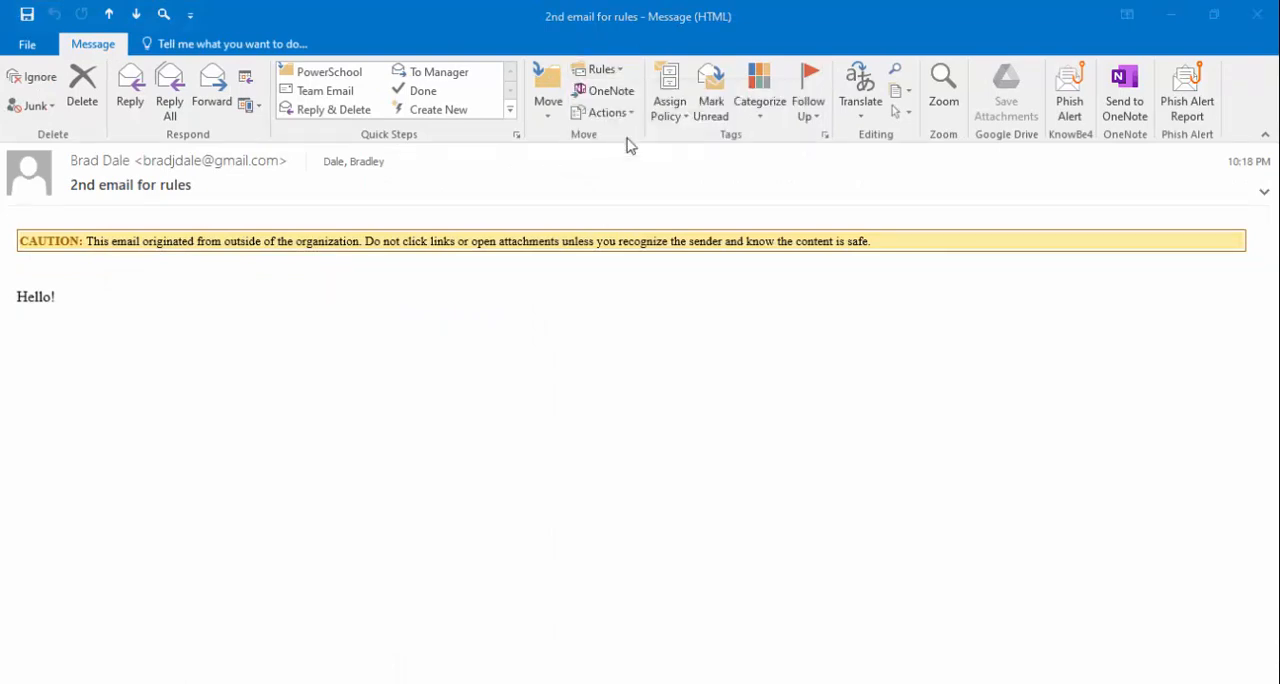
{"action": "left_click", "coordinate": [600, 68]}
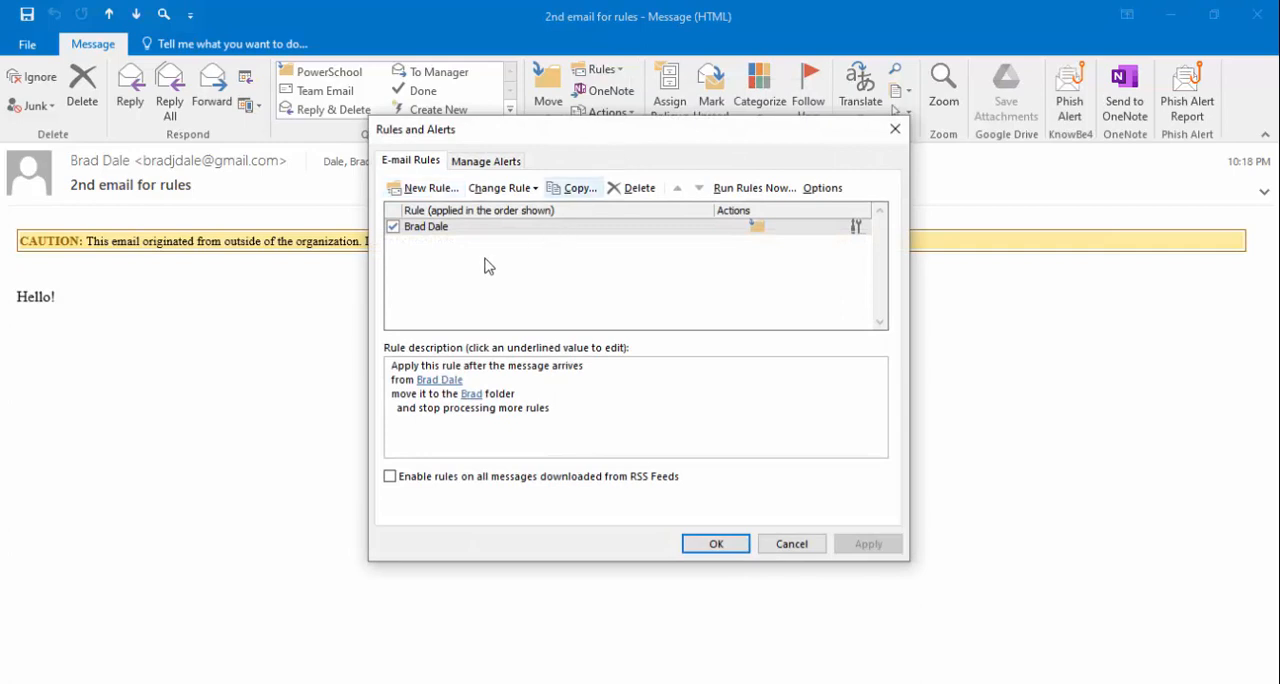
{"action": "mouse_move", "coordinate": [640, 188]}
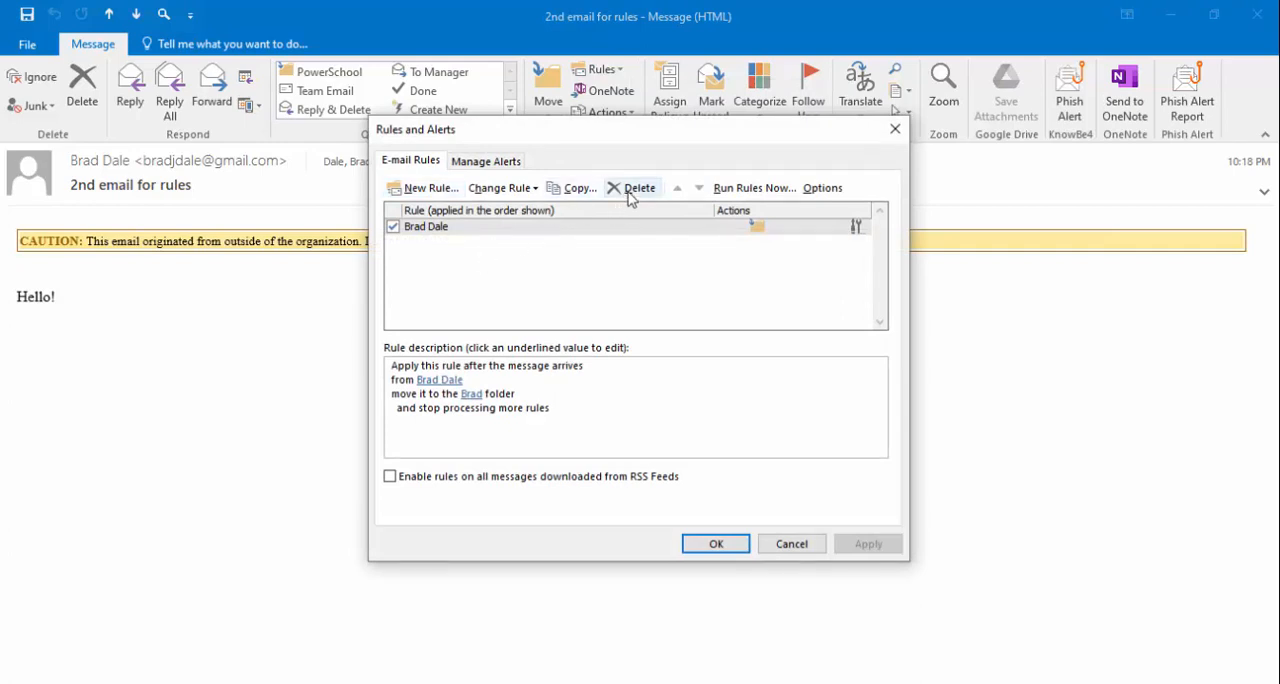
{"action": "mouse_move", "coordinate": [638, 256]}
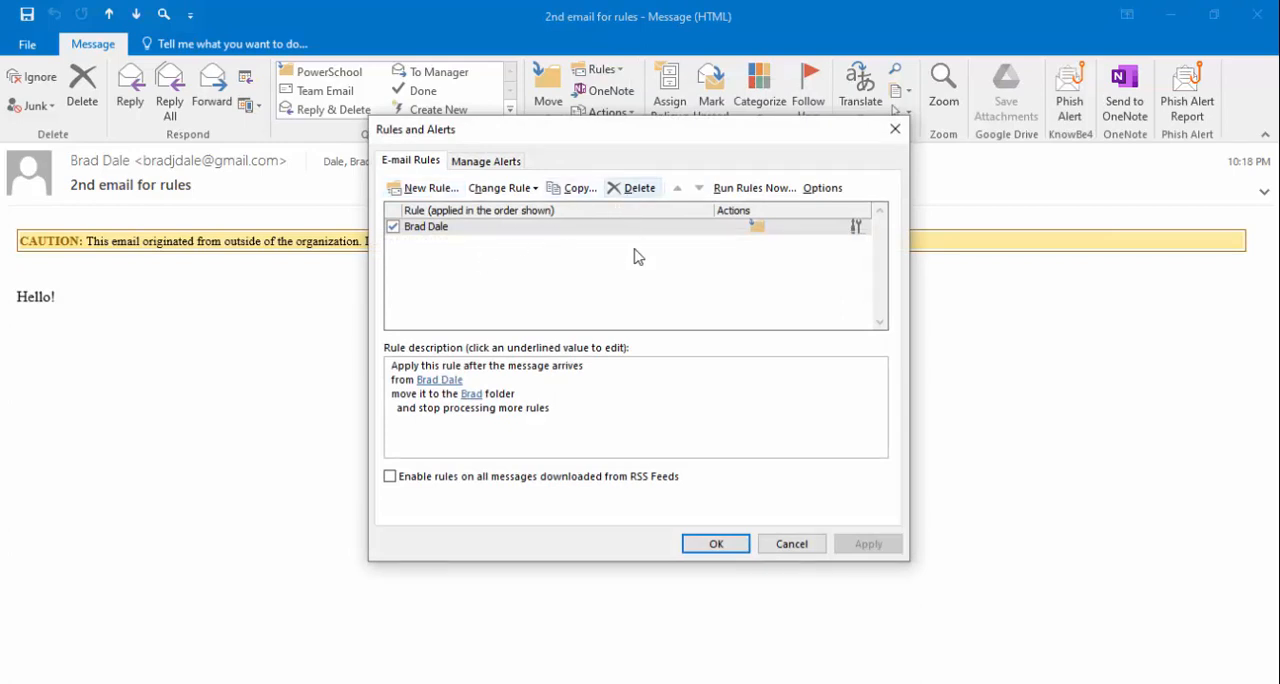